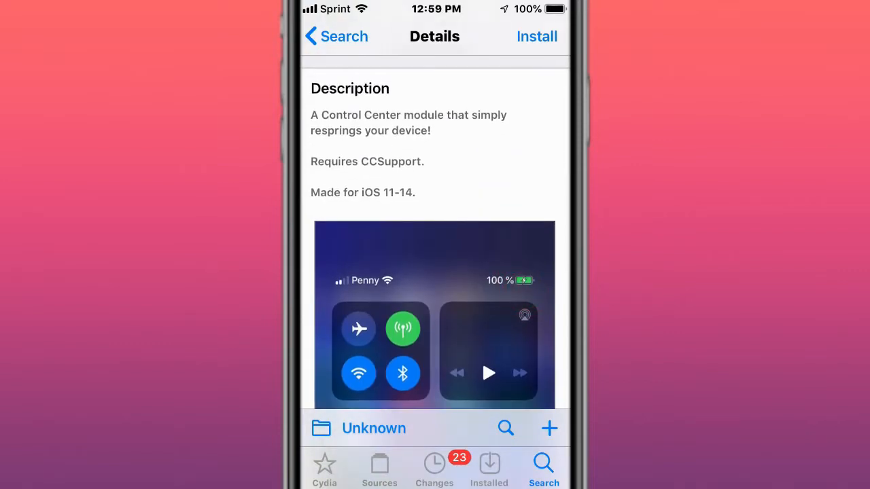
Browse the respring and reboot module pages, ending on QuickANC 1.1.4 by ginsu.
scroll("down", 3)
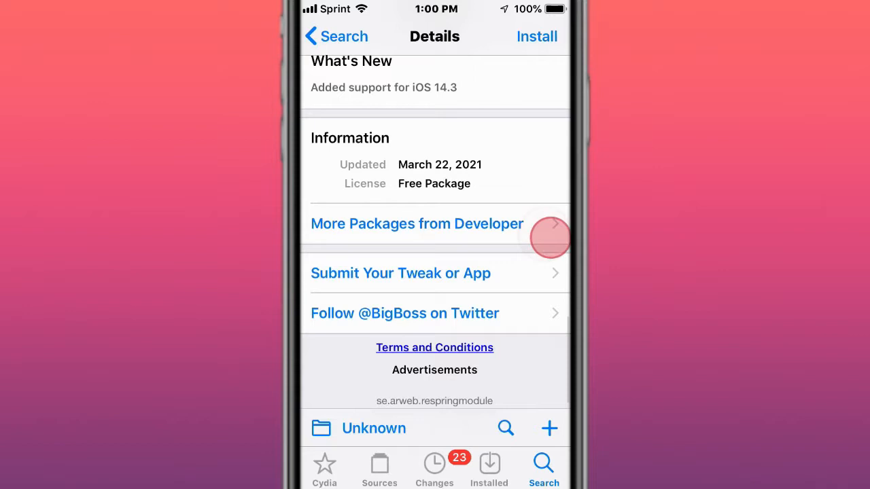
scroll("down", 3)
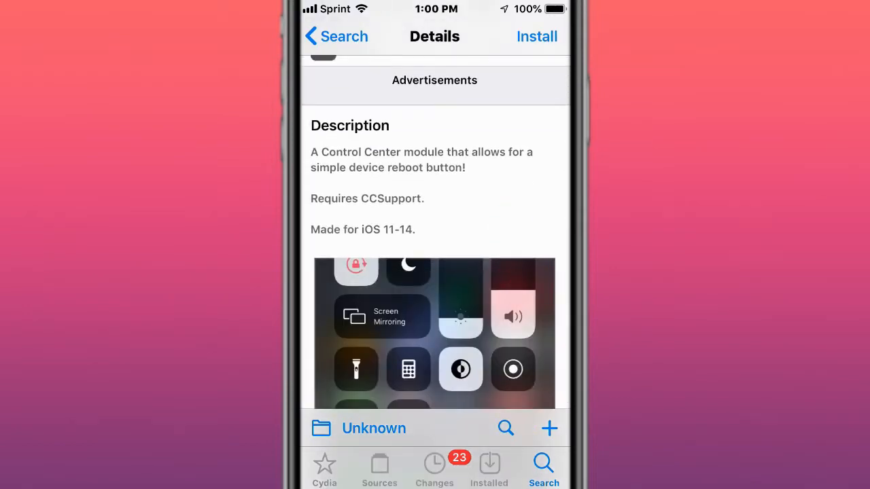
scroll("down", 3)
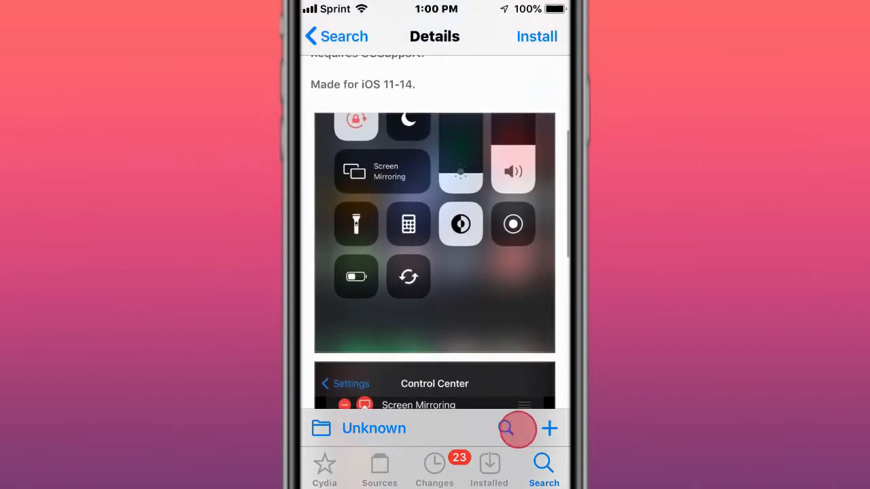
scroll("down", 3)
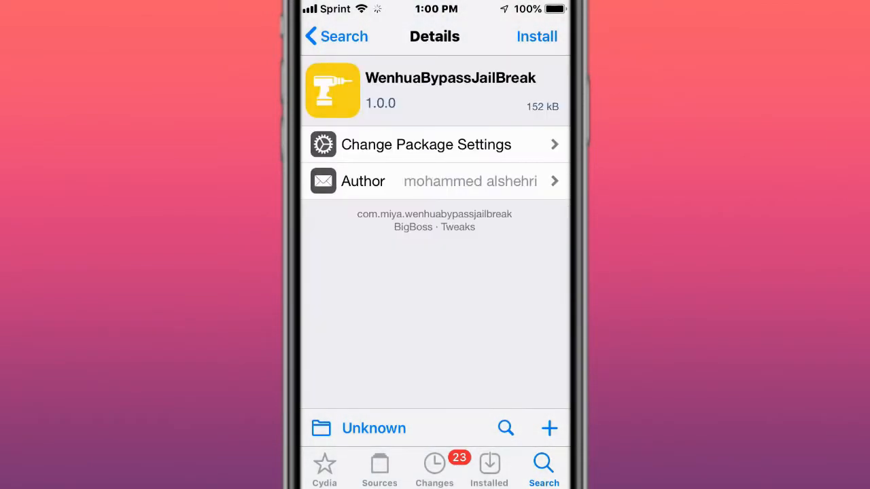
scroll("down", 3)
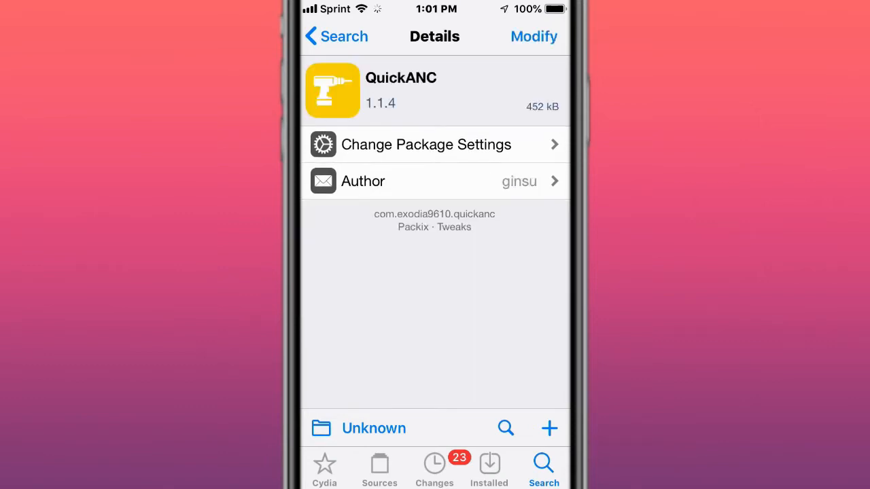
Browse QuickANC, App Library Shortcut, Only you, DualClock and emoji pages to CarPlayPasscode 0.0.1.
scroll("down", 3)
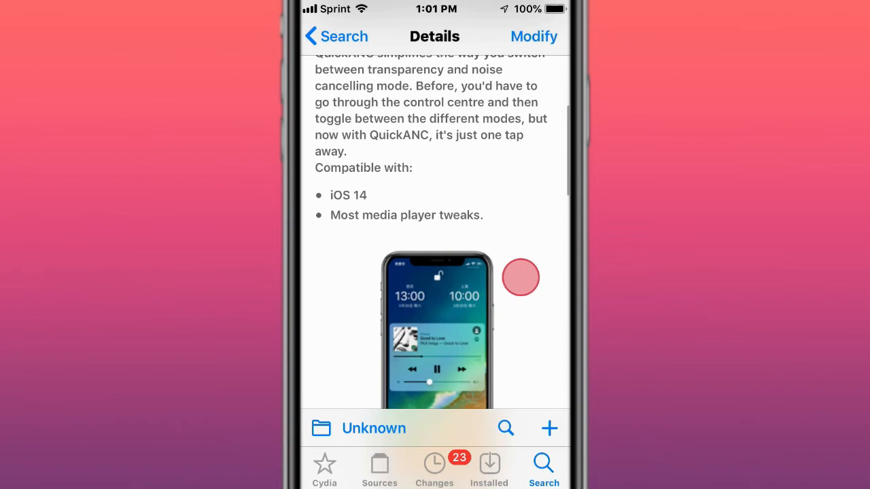
scroll("down", 3)
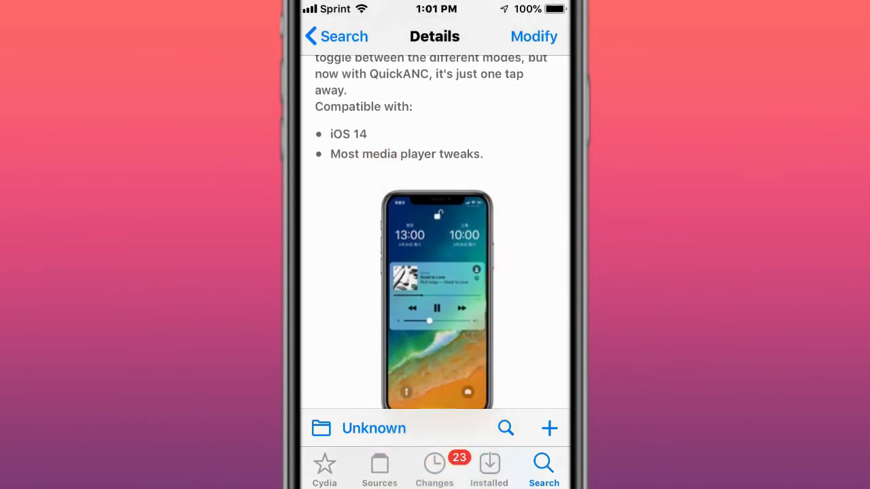
scroll("down", 3)
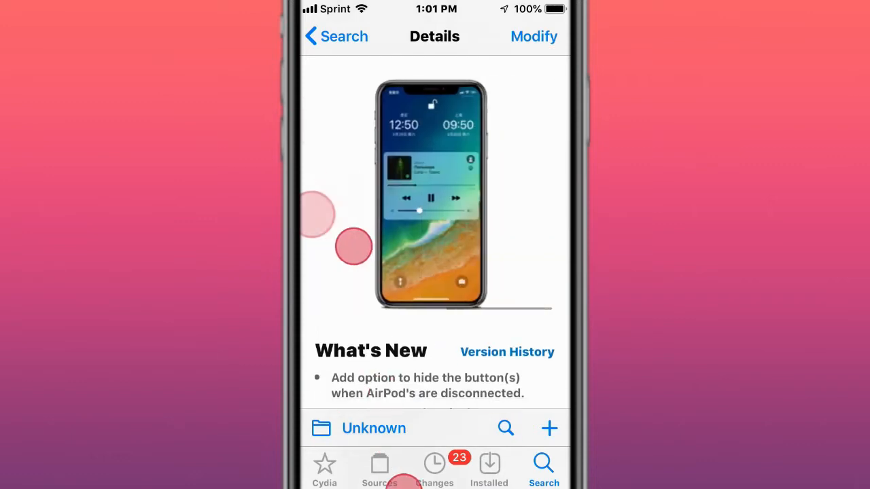
scroll("down", 3)
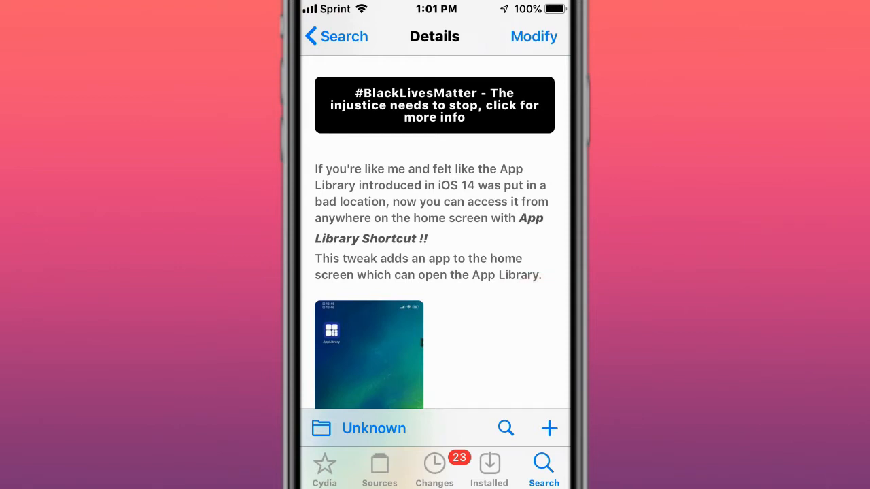
scroll("down", 3)
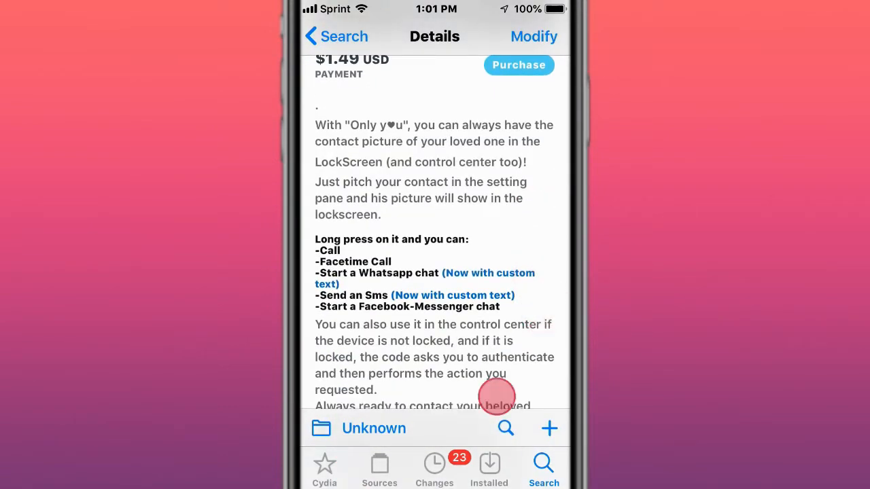
scroll("down", 3)
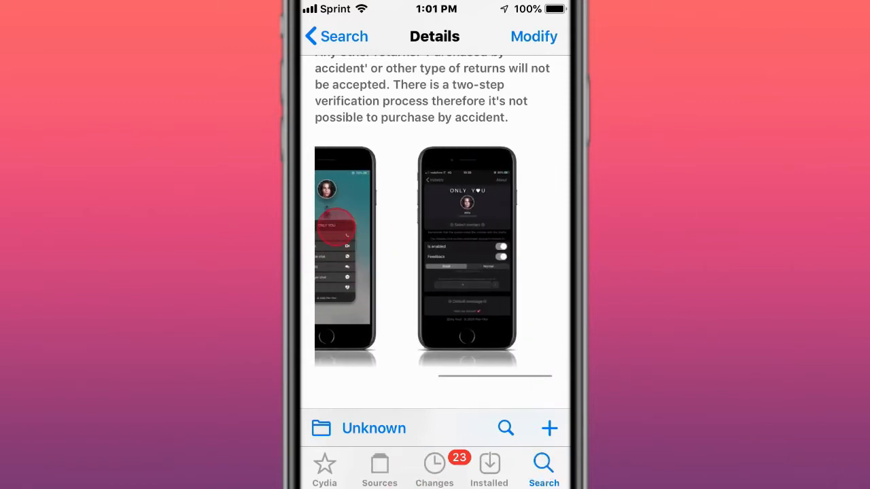
scroll("left", 3)
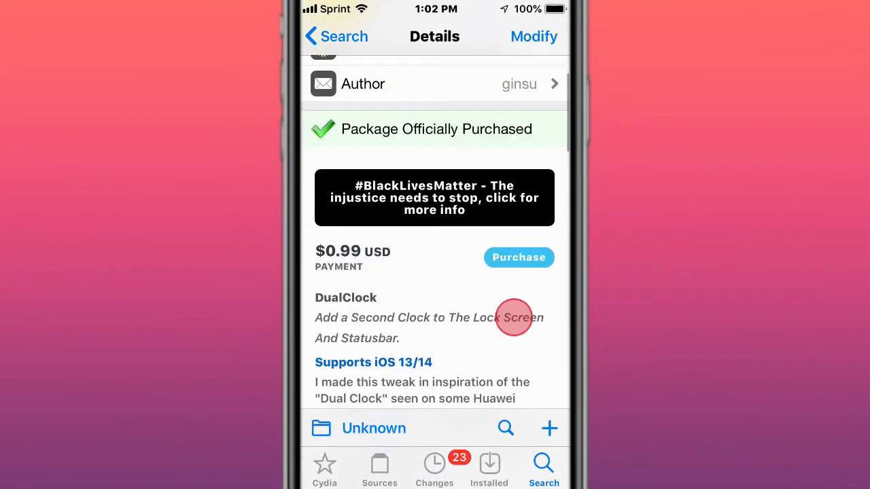
scroll("down", 3)
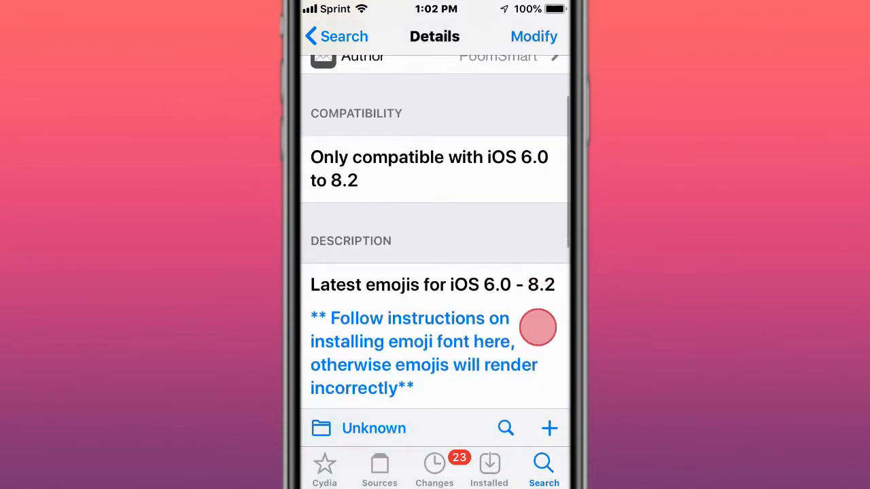
scroll("down", 3)
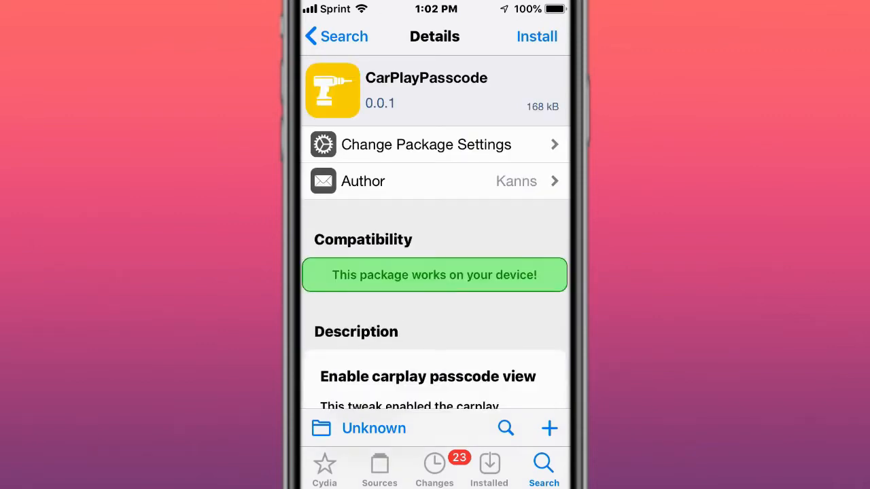
Browse the Covid counter and VKAgain pages, ending on Substitute 2.0.9 by comex.
scroll("down", 3)
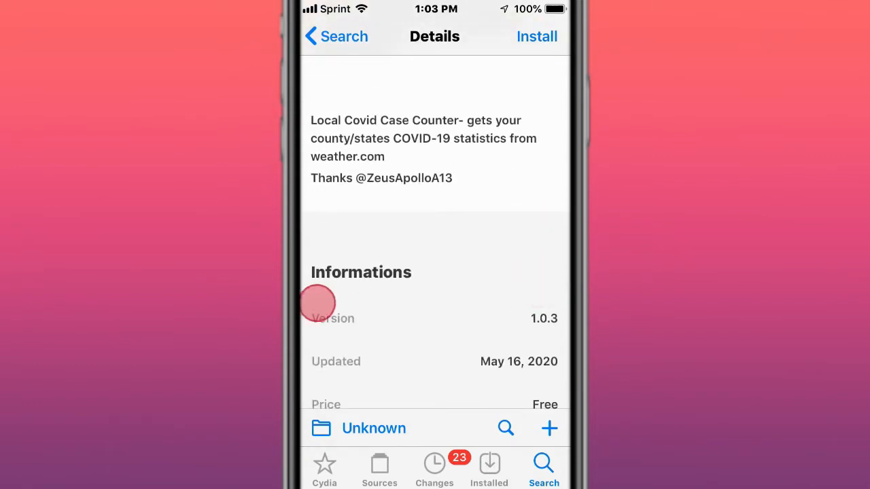
scroll("down", 3)
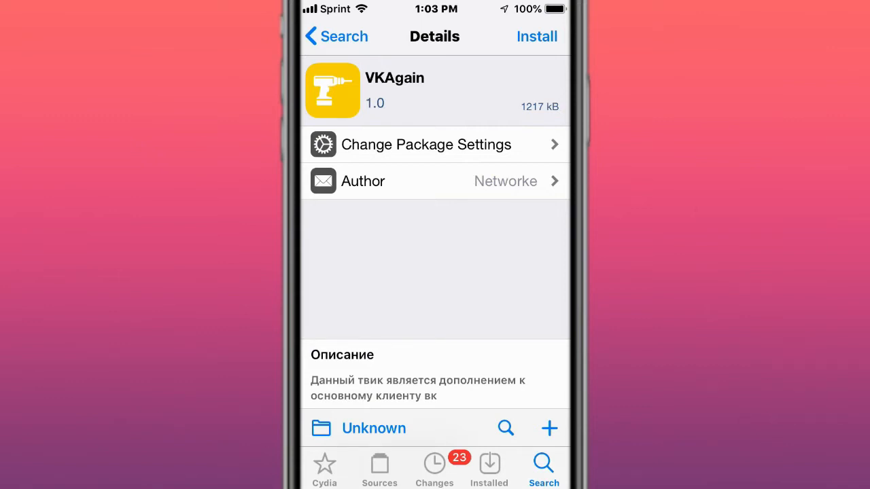
scroll("down", 3)
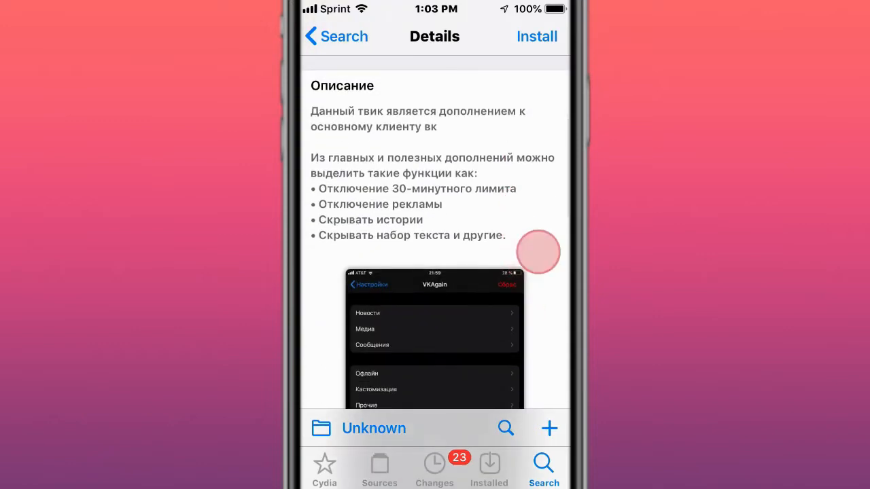
scroll("down", 3)
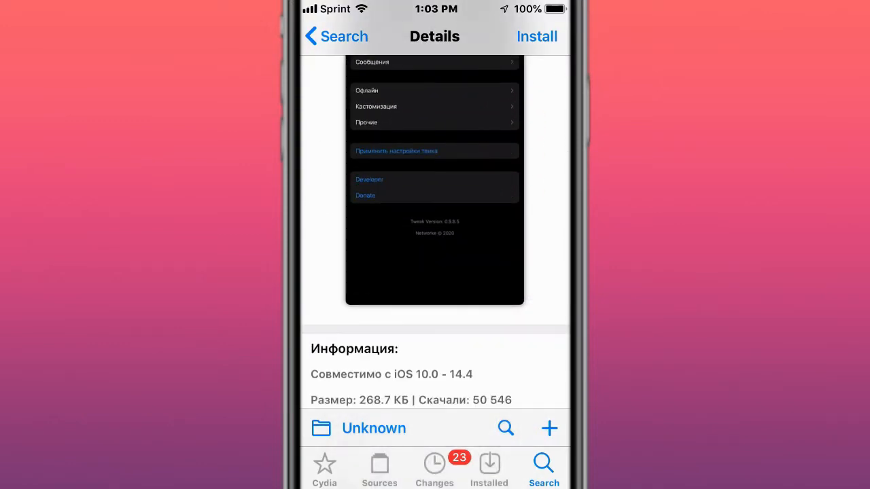
scroll("down", 3)
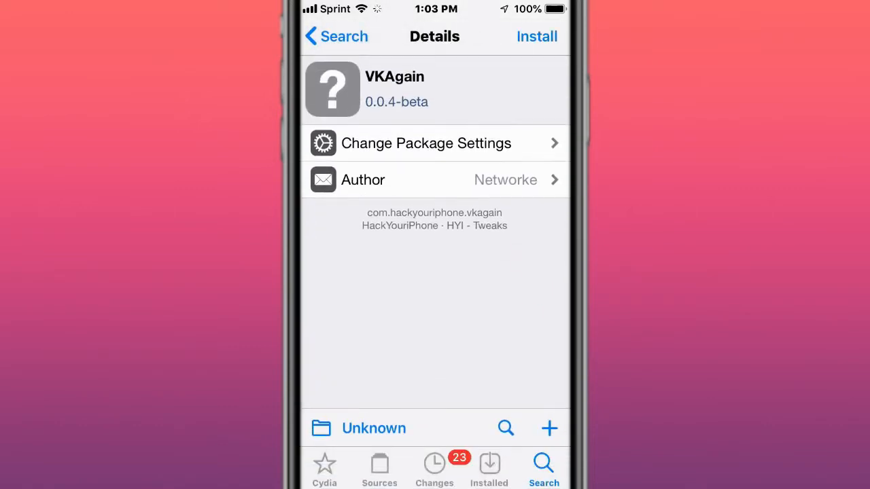
scroll("down", 3)
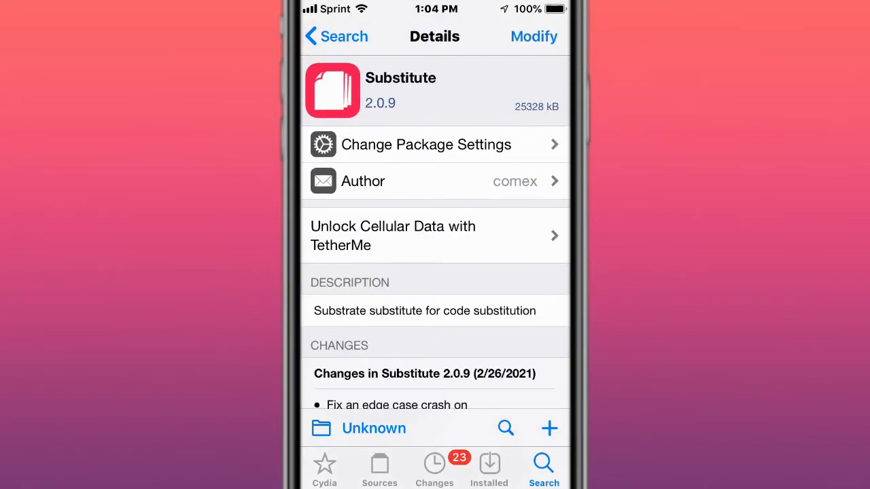
Browse Gridlock, Anchor, ColorFlow, Data Blocker and Data Counter, then the app-switcher/battery/dock tweak.
scroll("down", 3)
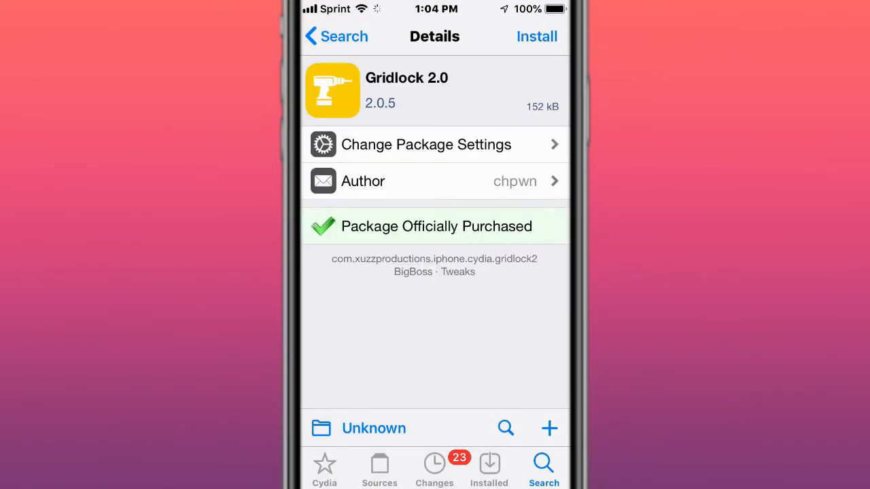
scroll("down", 3)
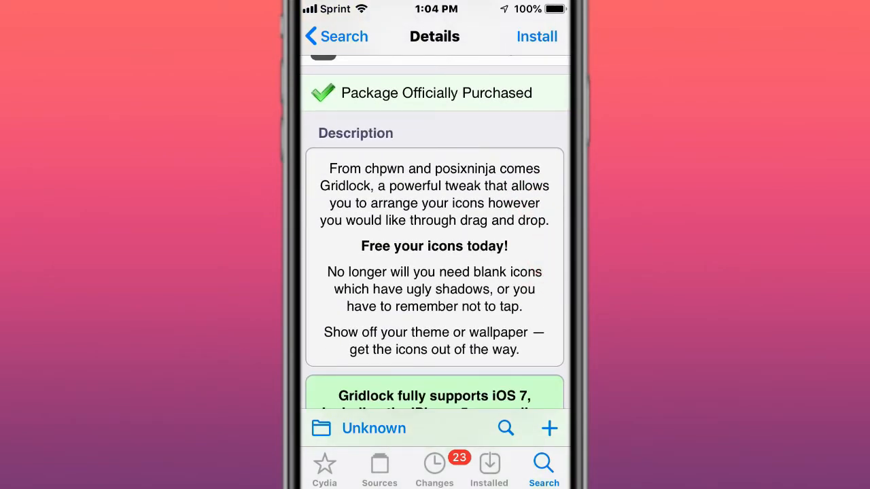
left_click(515, 373)
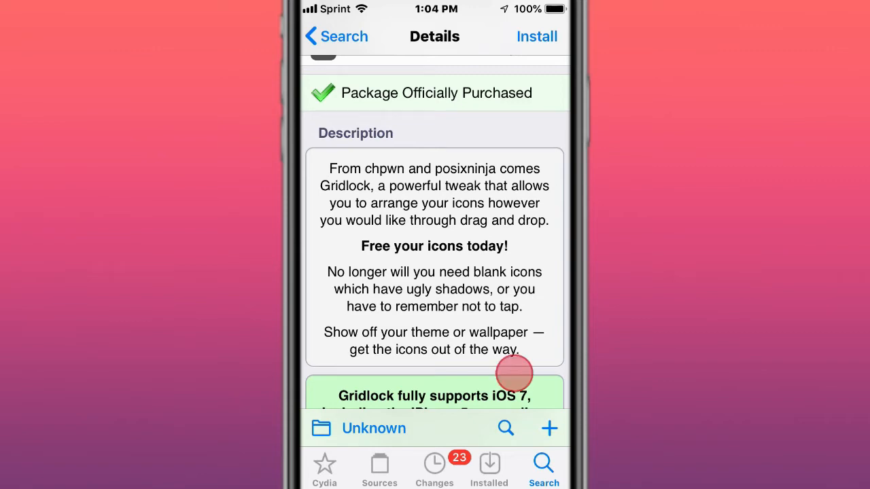
scroll("down", 3)
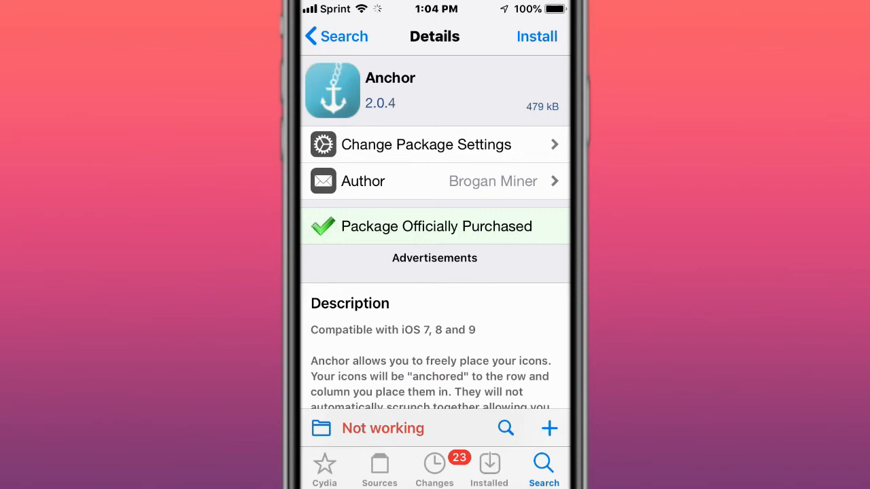
scroll("down", 3)
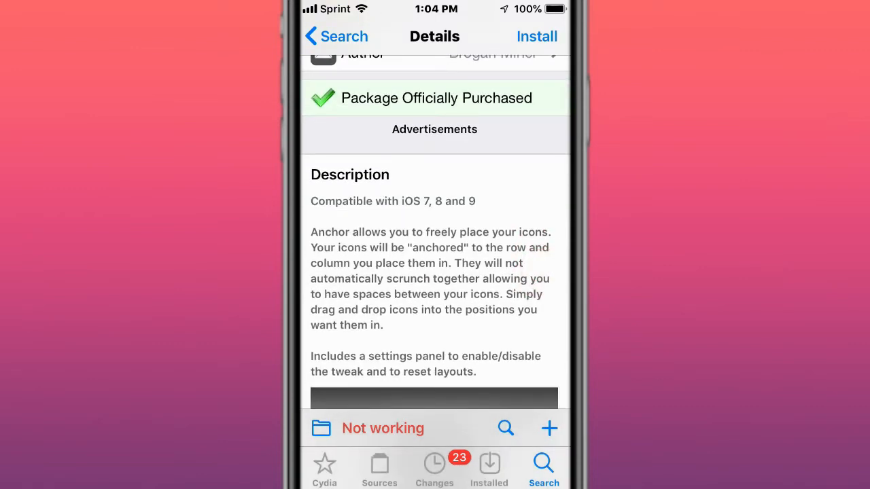
scroll("down", 3)
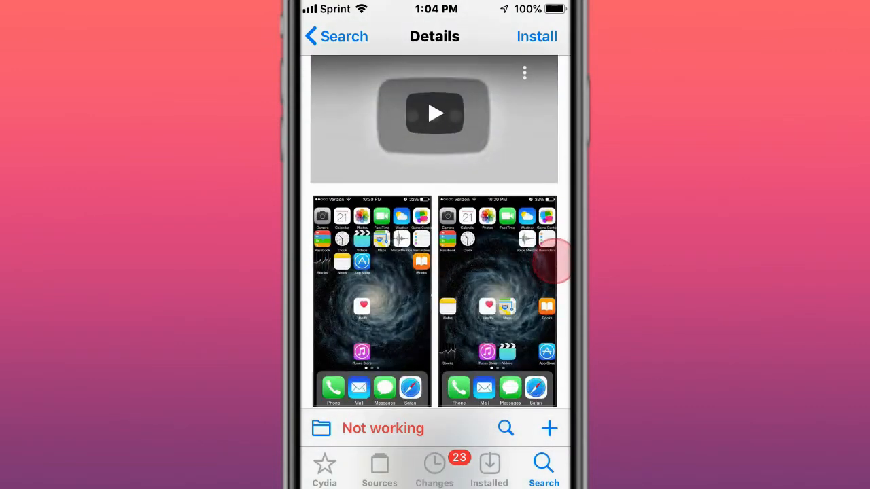
scroll("down", 3)
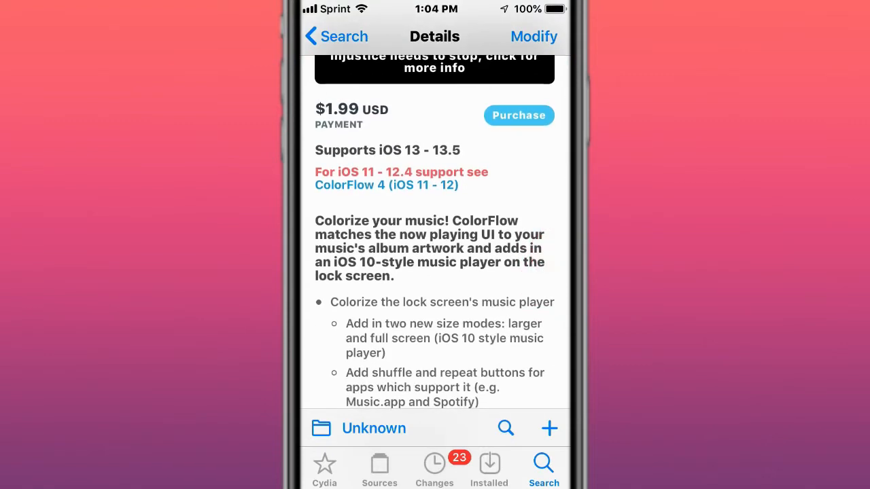
scroll("down", 3)
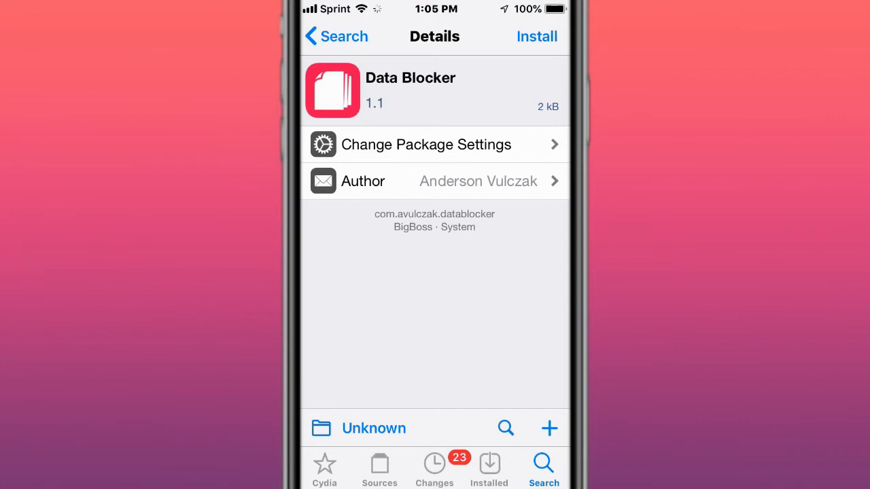
scroll("down", 3)
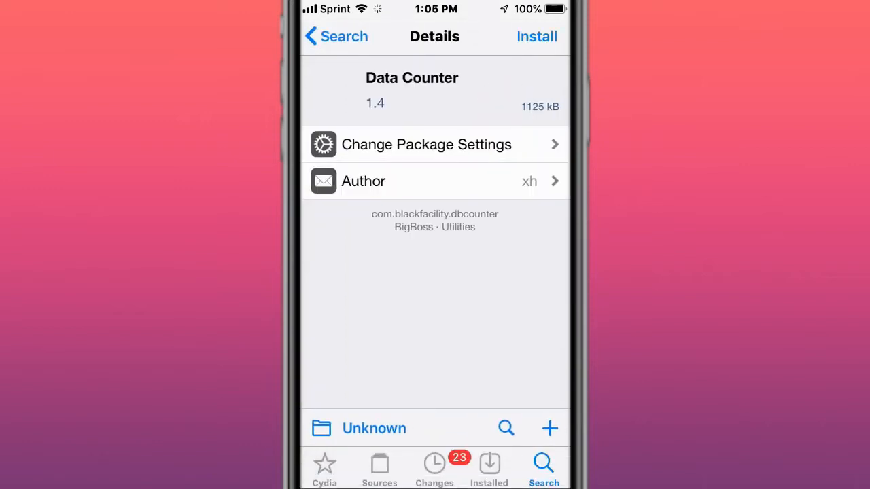
scroll("down", 3)
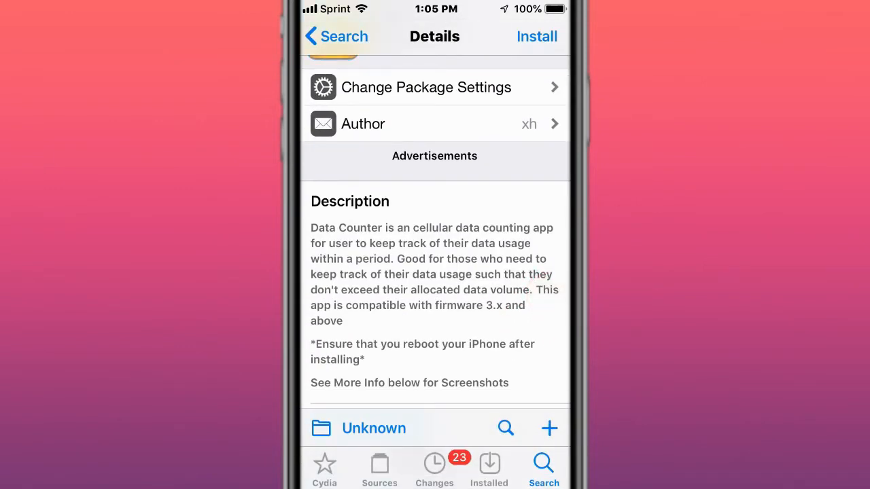
scroll("down", 3)
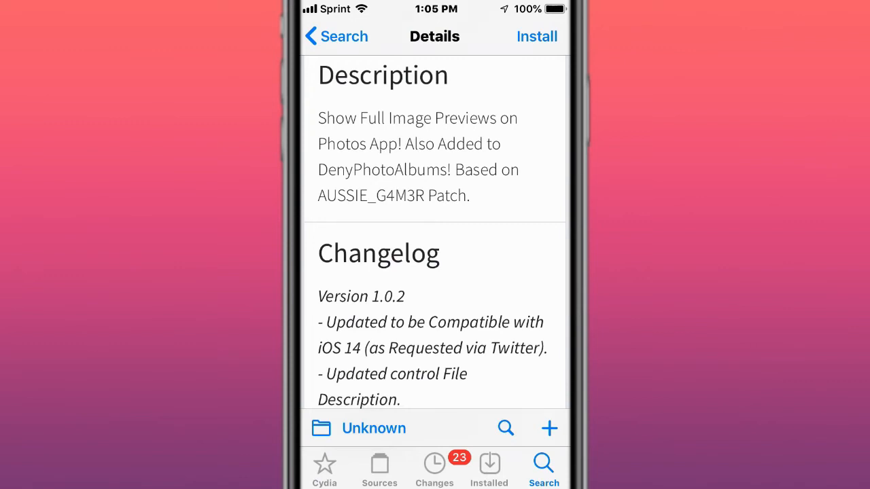
left_click(536, 36)
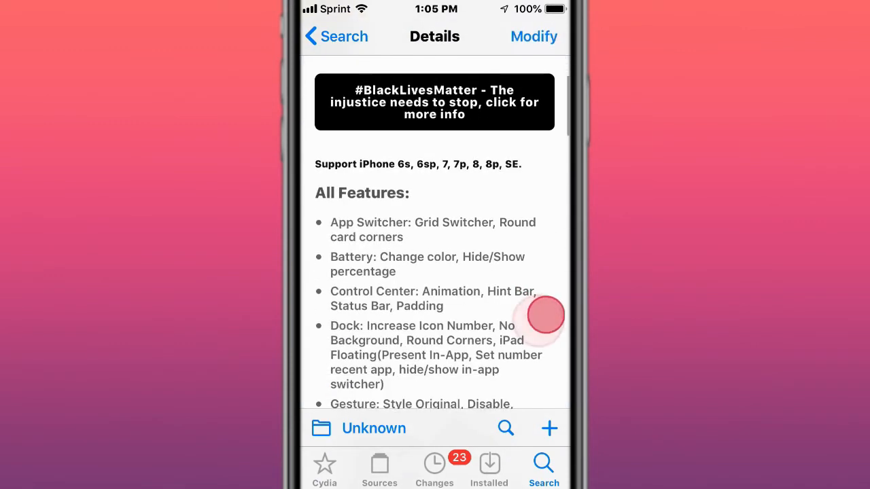
Browse the feature list, Jarvis and MYbloXX pages, ending on SafariBlocker 1.1 by P2KDev.
scroll("down", 3)
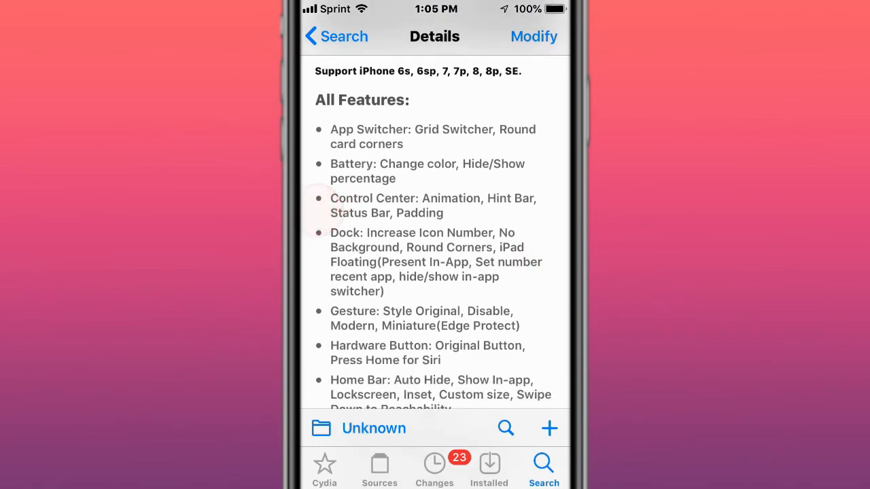
scroll("down", 3)
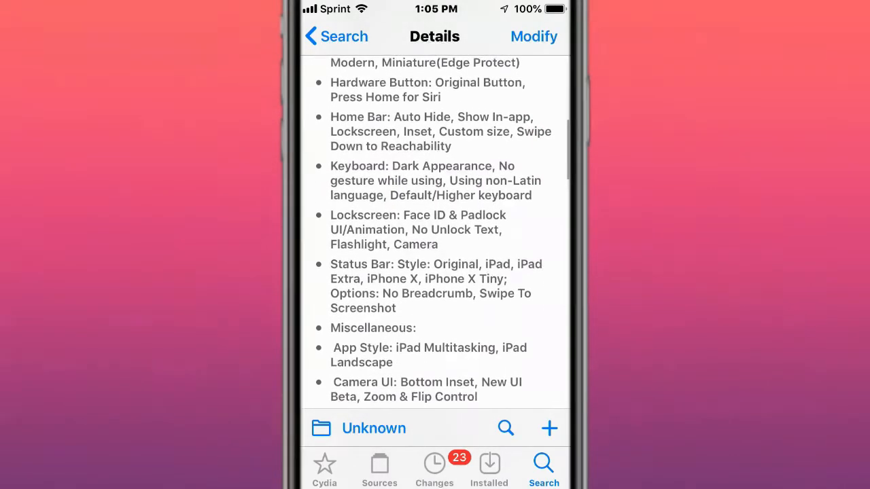
scroll("down", 3)
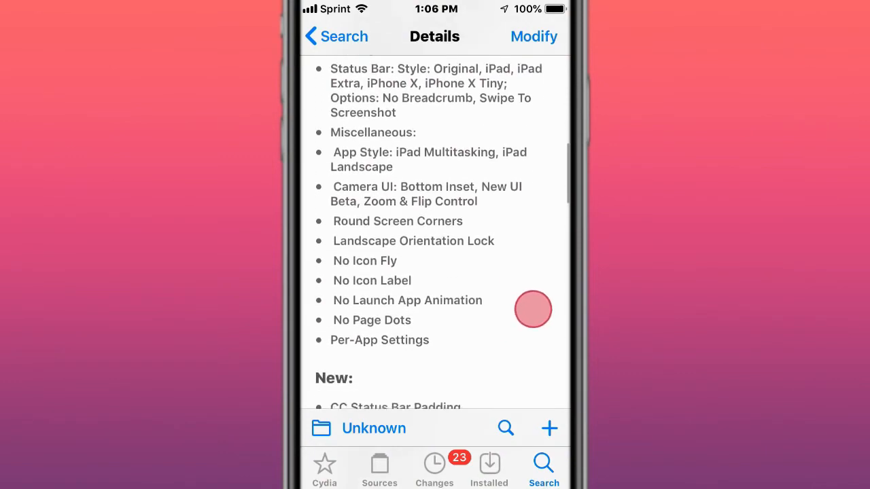
scroll("down", 3)
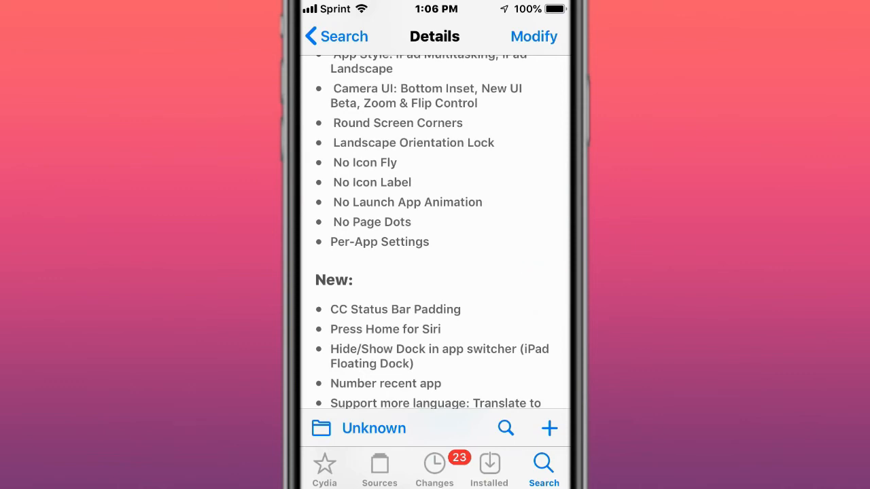
scroll("down", 3)
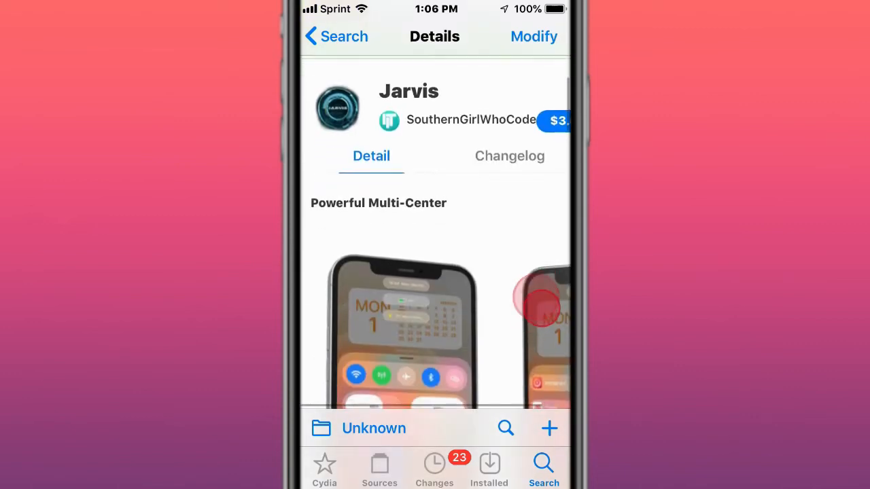
scroll("down", 3)
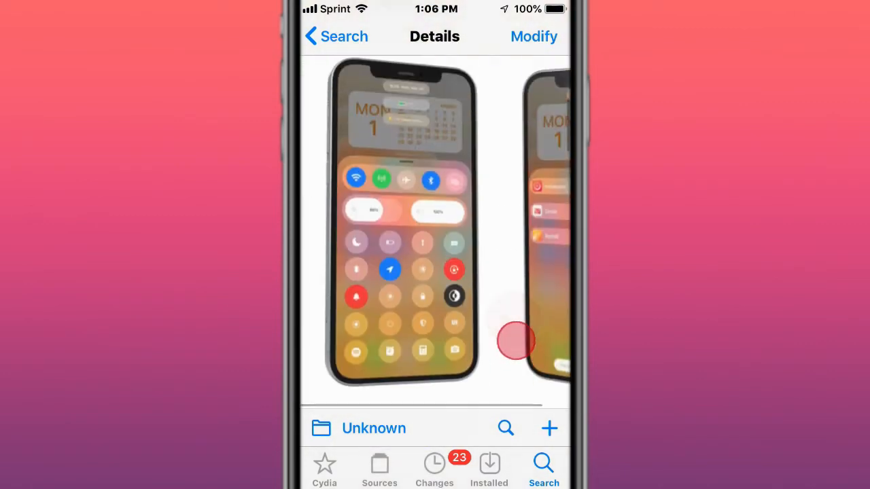
scroll("down", 3)
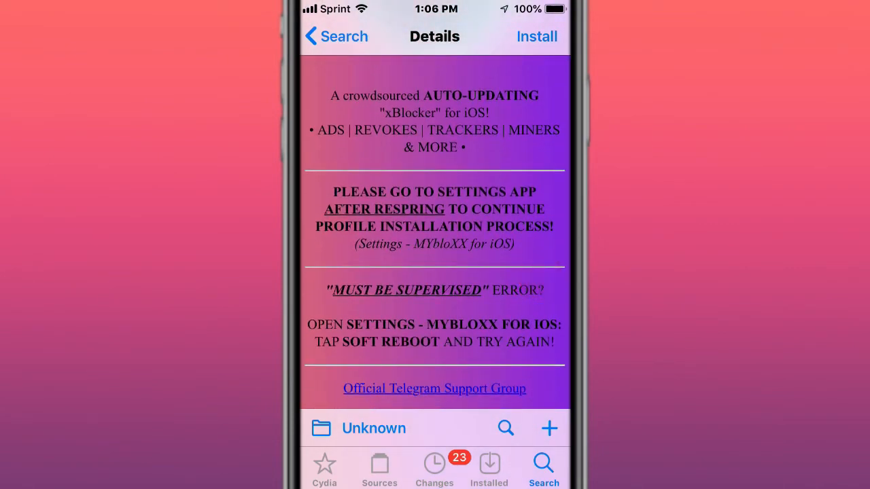
scroll("down", 3)
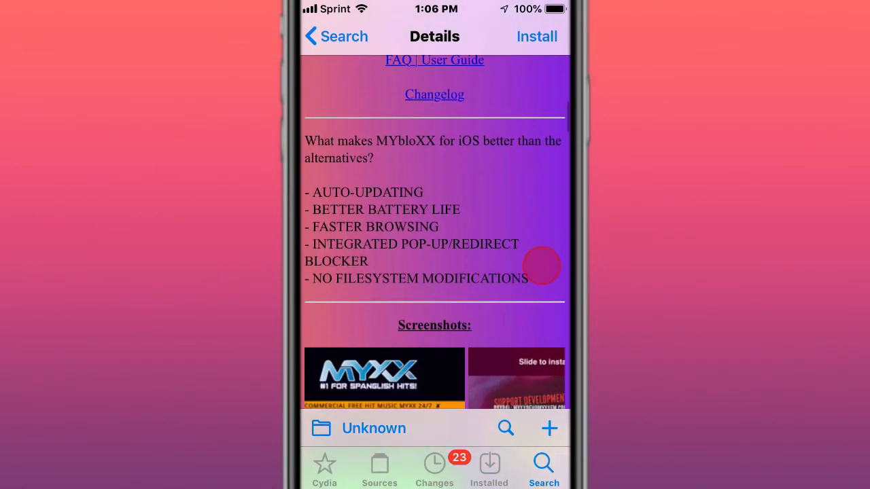
scroll("down", 3)
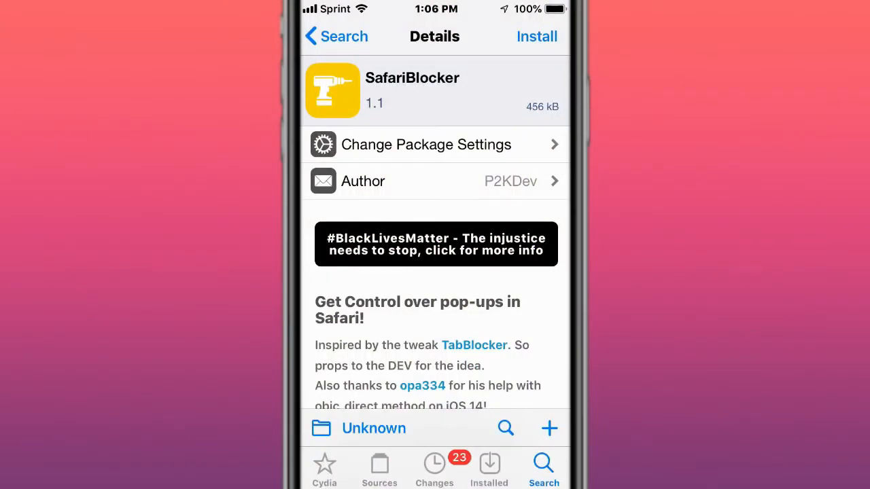
scroll("down", 3)
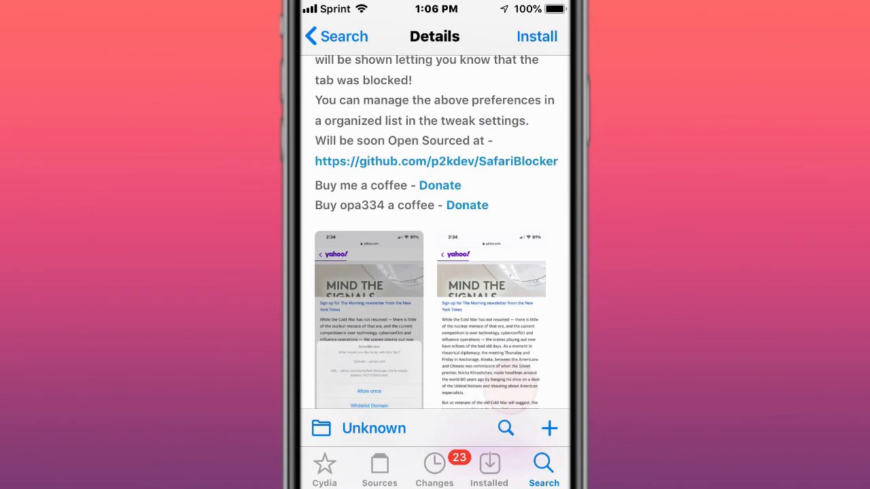
scroll("down", 3)
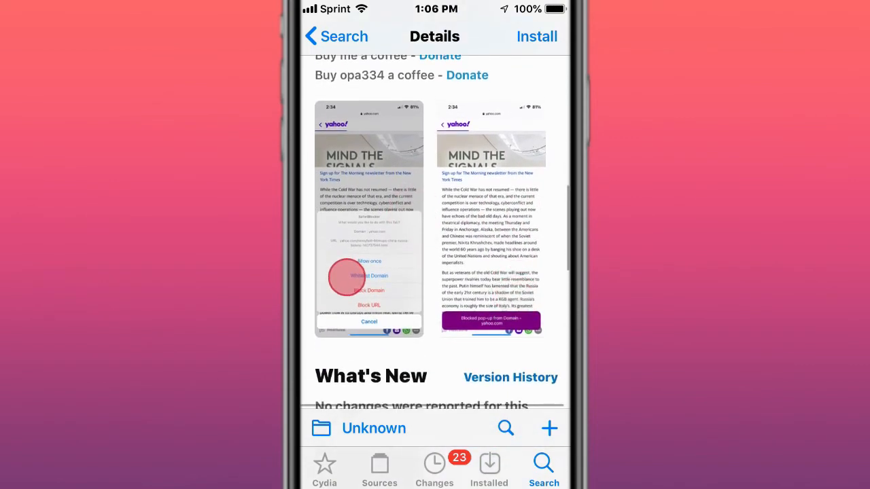
scroll("down", 3)
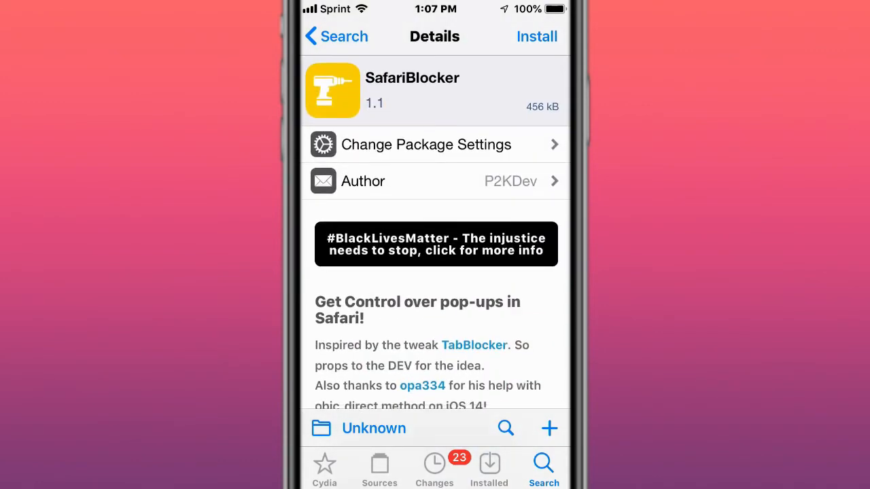
scroll("down", 3)
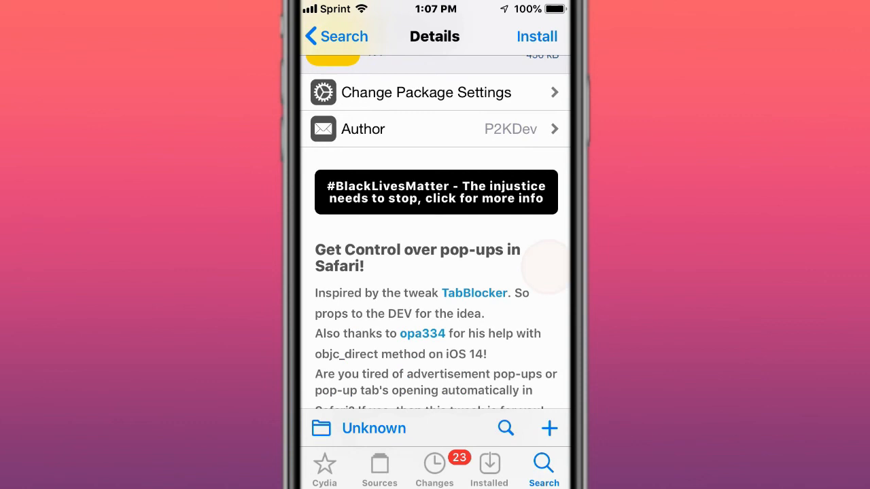